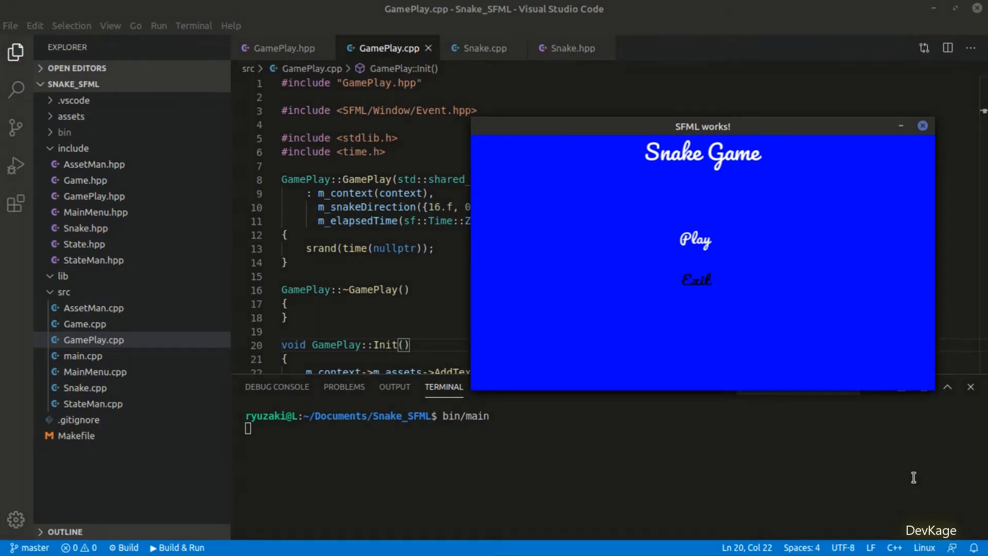
Close the Snake game and place the caret on the GameOver Todo comment in GamePlay.cpp.
click(696, 241)
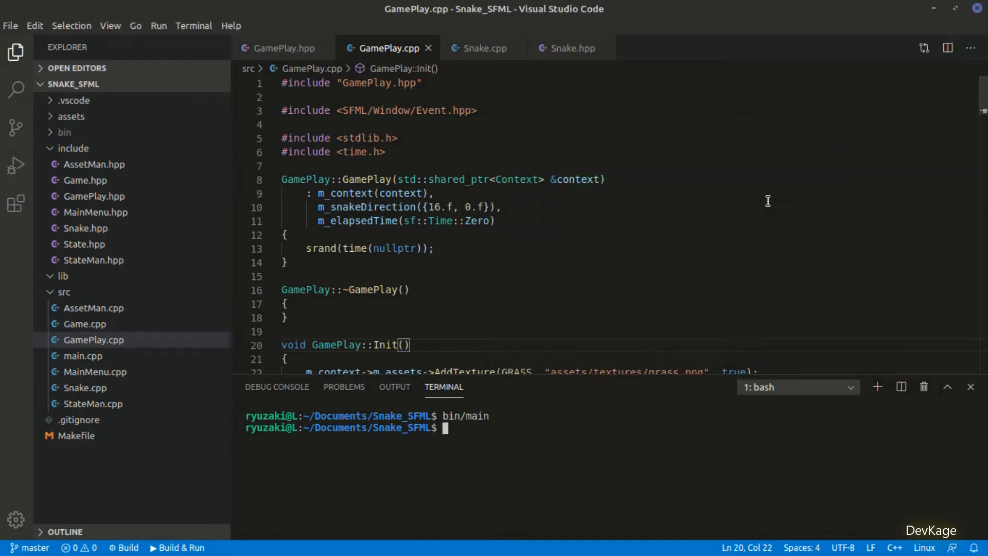
click(477, 188)
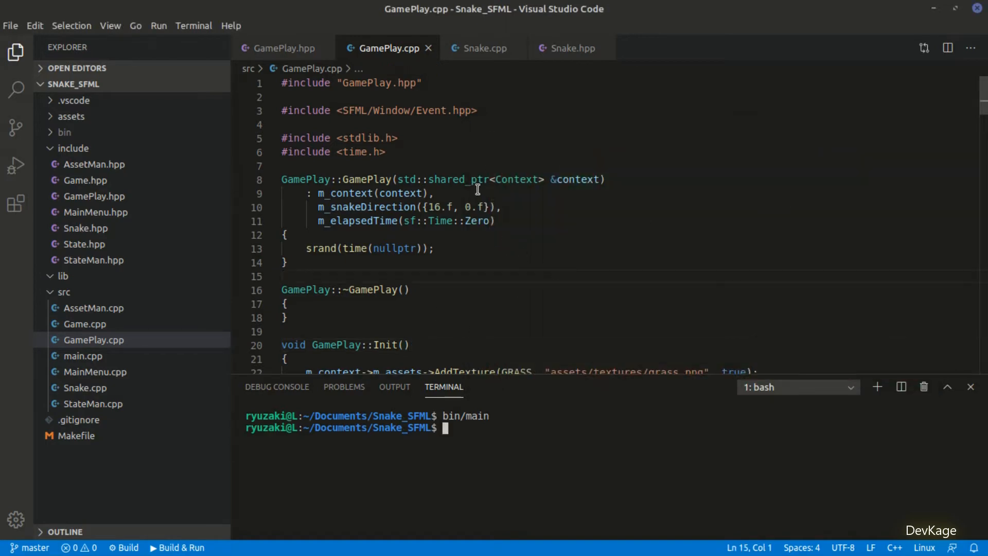
scroll(down, 3)
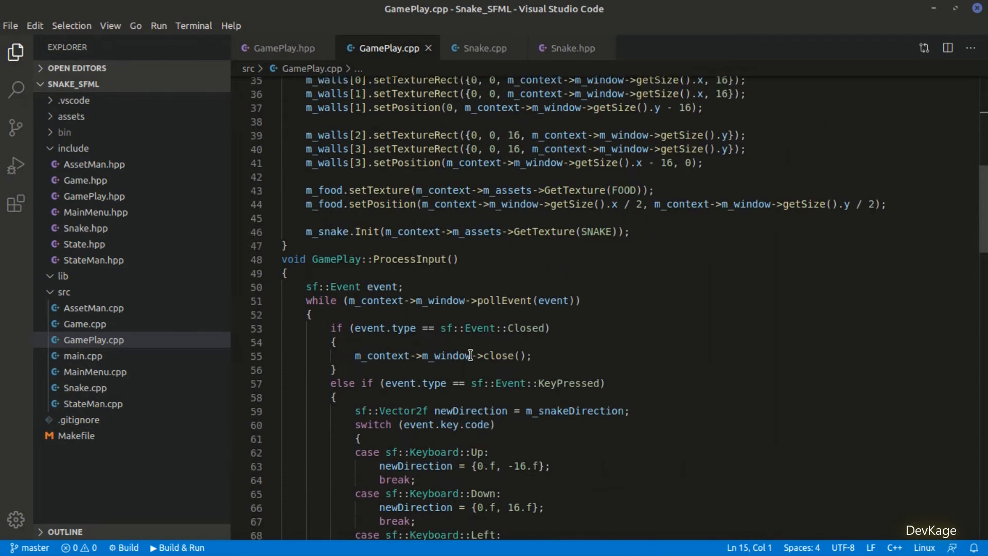
scroll(down, 3)
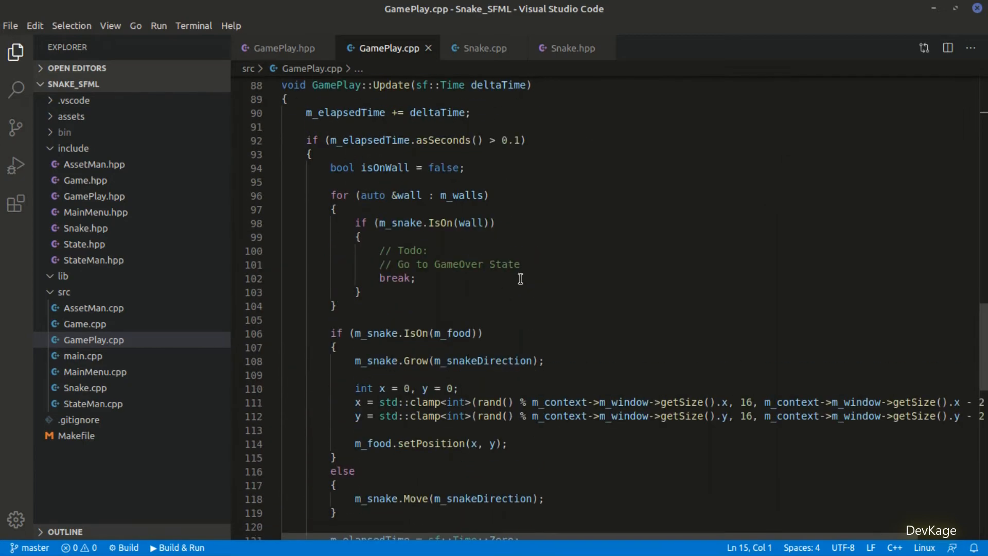
click(425, 250)
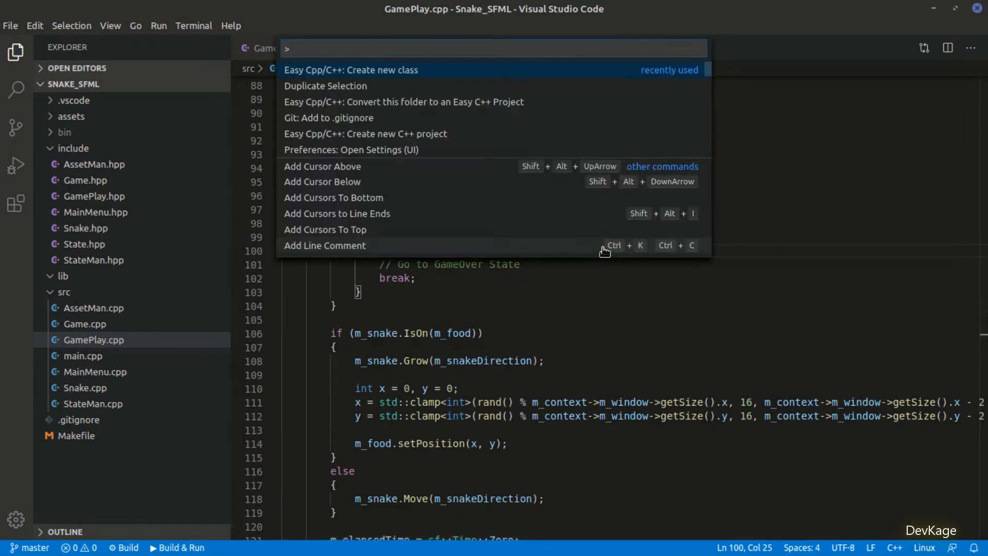
Create a GameOver class using 'Easy Cpp/C++: Create new class'.
key(Escape)
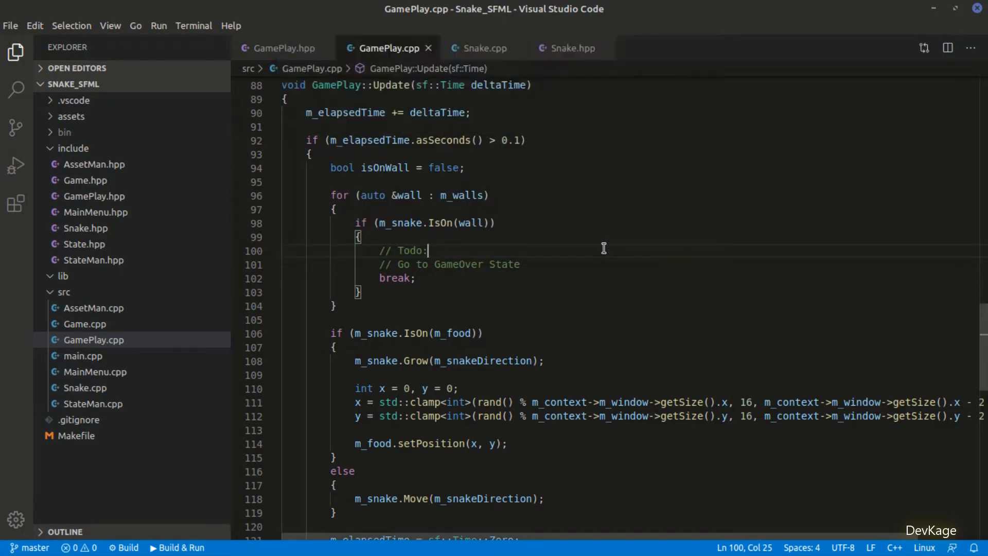
text(GameO)
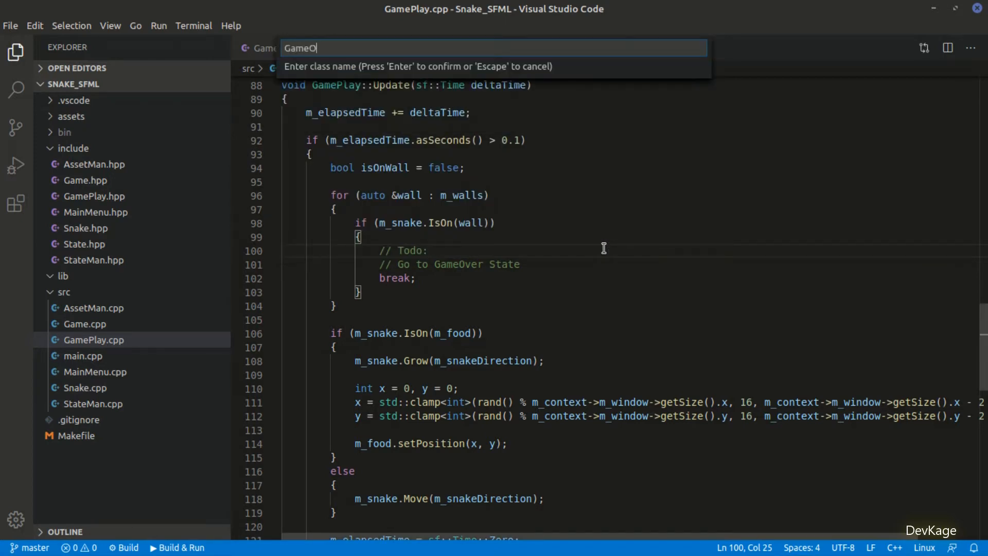
key(Escape)
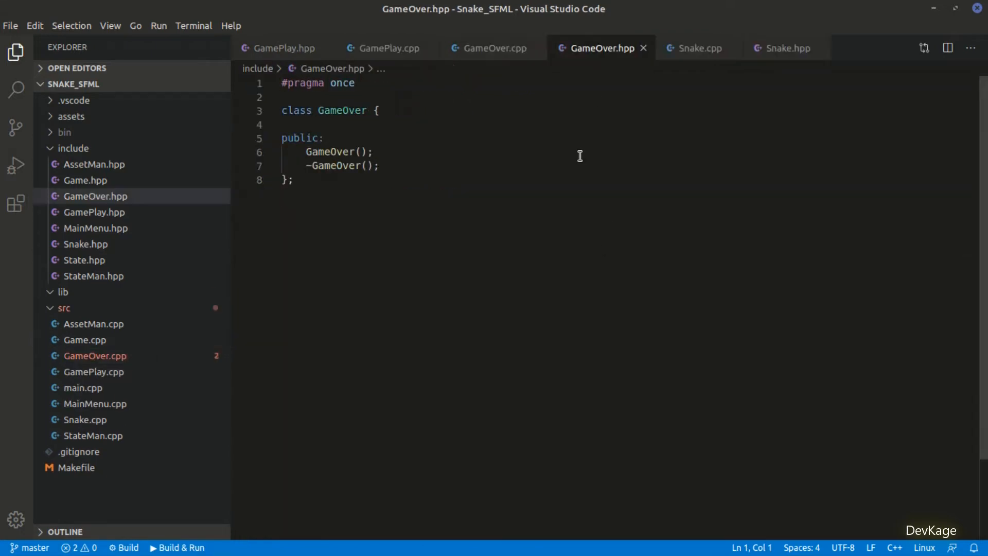
Paste MainMenu.hpp into GameOver.hpp, renaming the class to GameOver and members to gameOverTitle and retry.
click(95, 227)
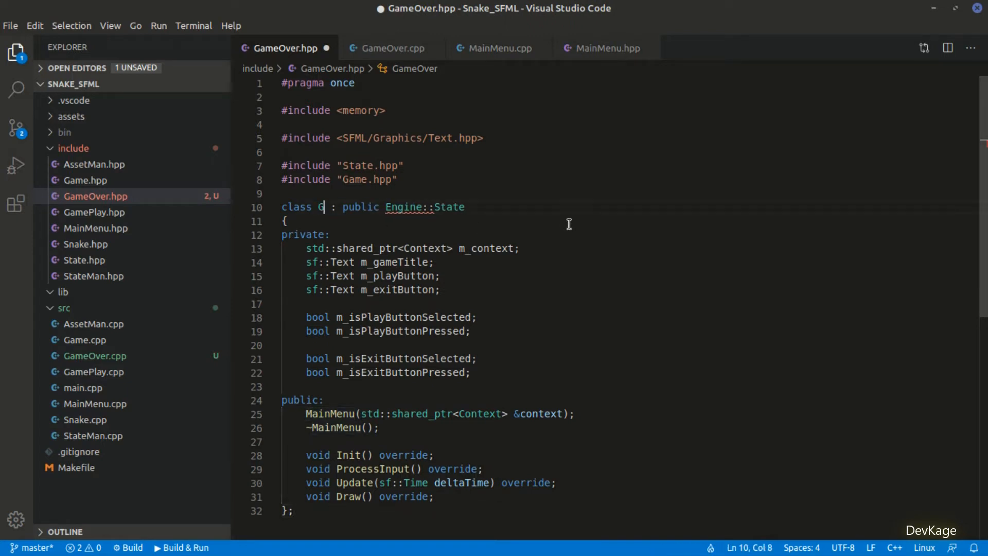
text(ameOver)
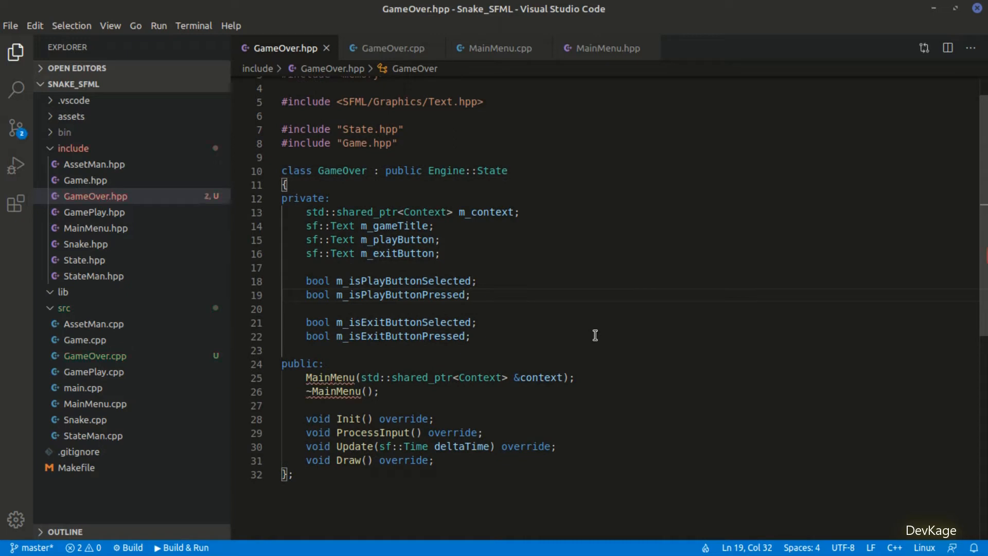
double_click(393, 226)
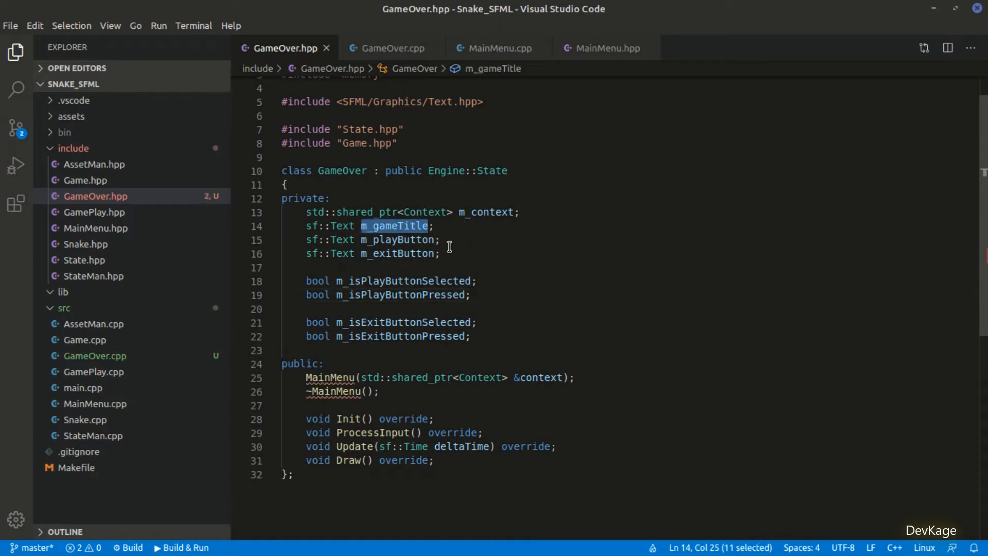
mouse_move(479, 236)
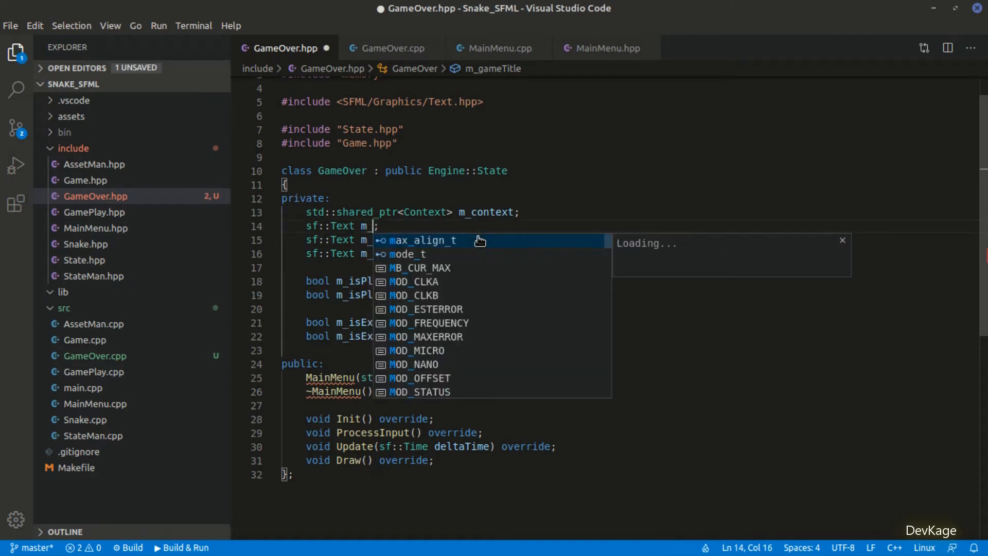
mouse_move(479, 241)
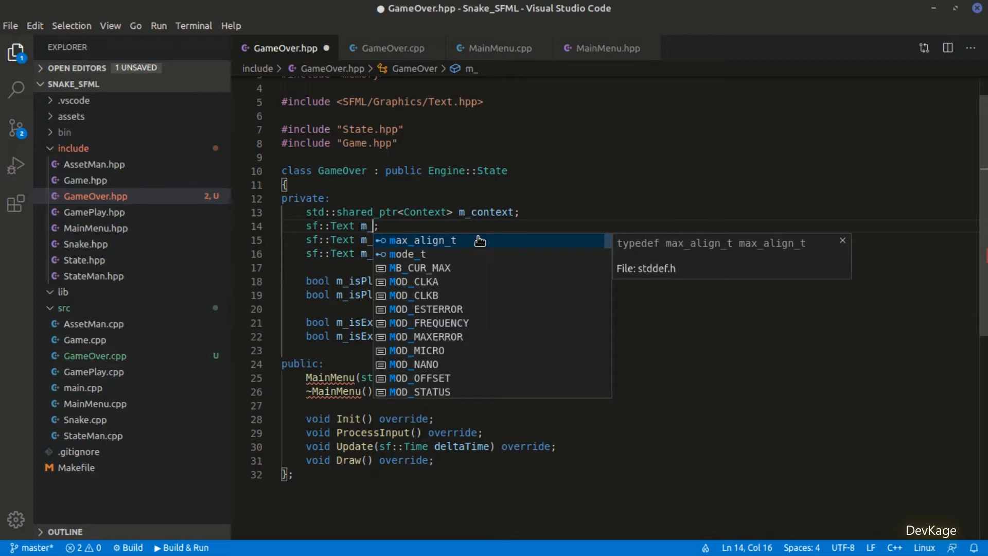
text(G)
click(630, 239)
text(retryButton;)
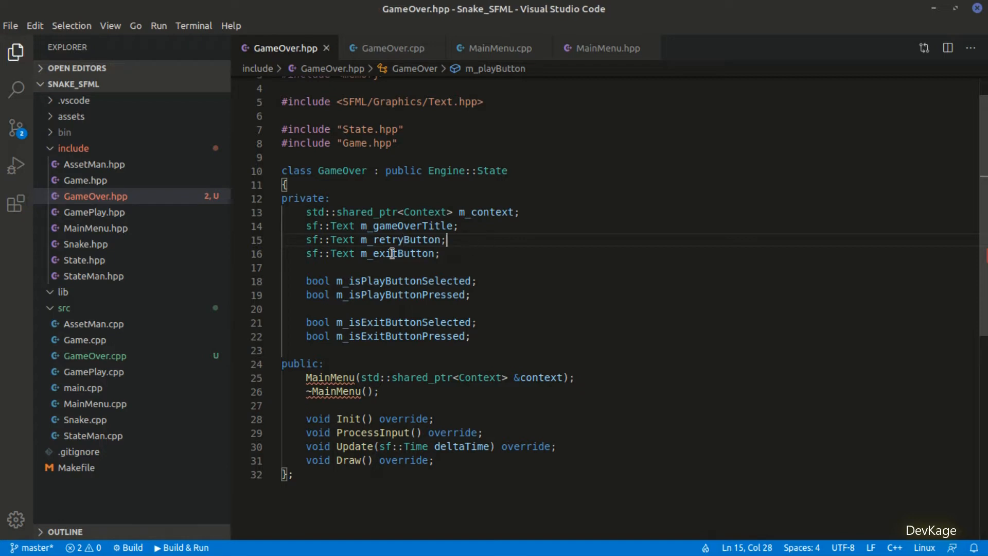
double_click(401, 281)
text(Retr)
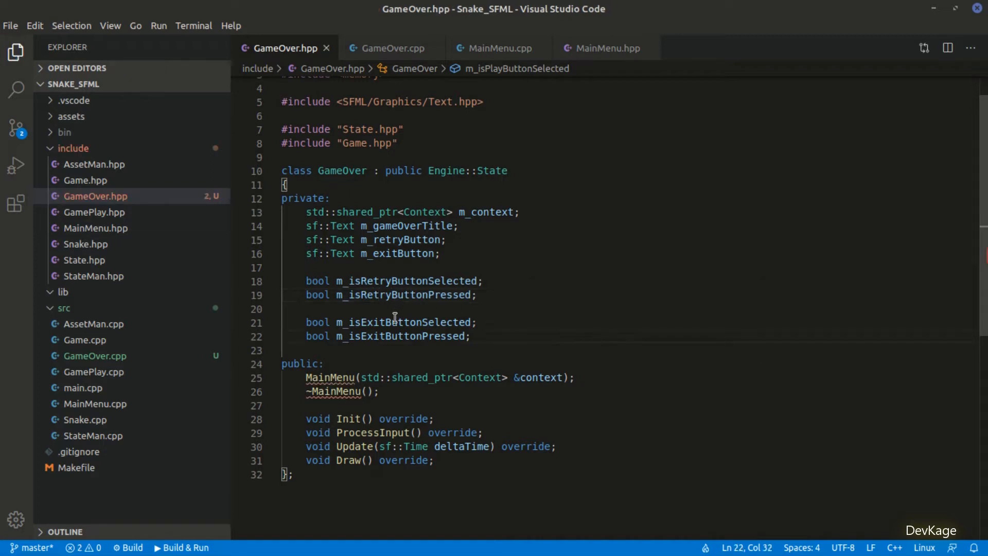
double_click(400, 336)
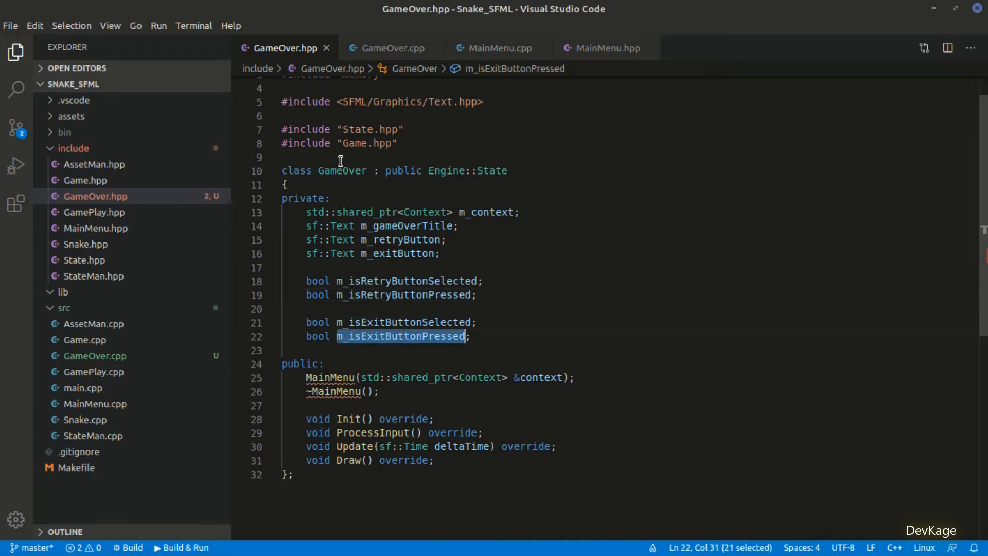
click(334, 377)
text(GameOver)
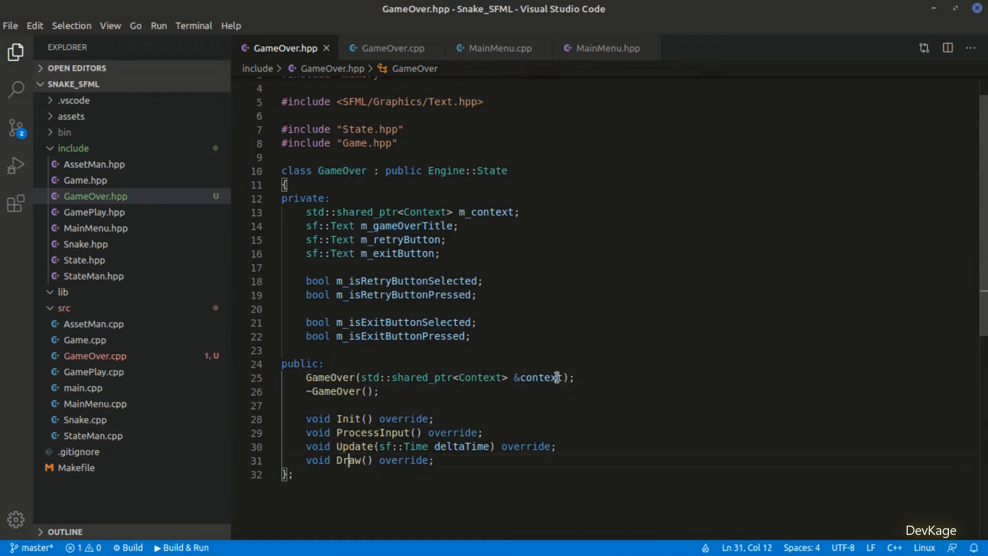
click(555, 377)
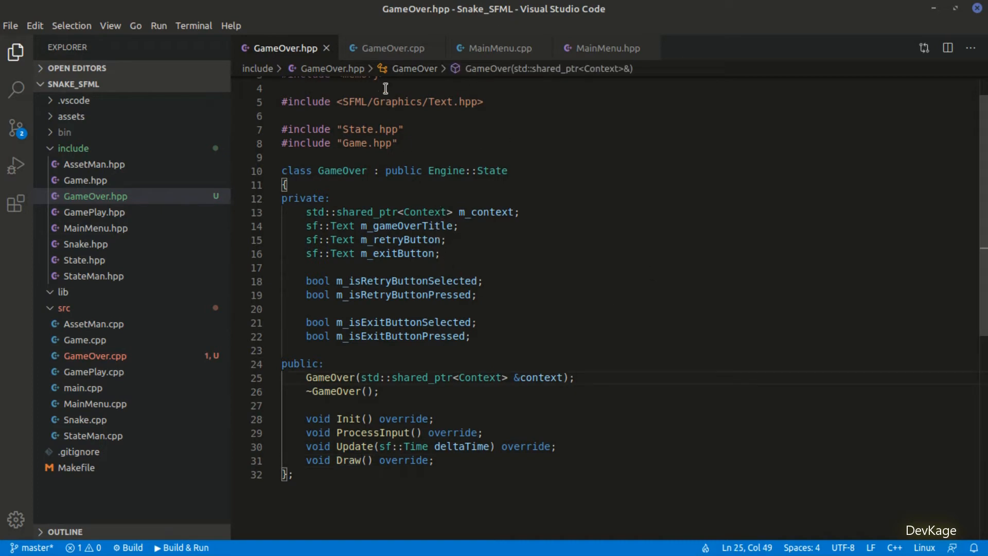
click(497, 48)
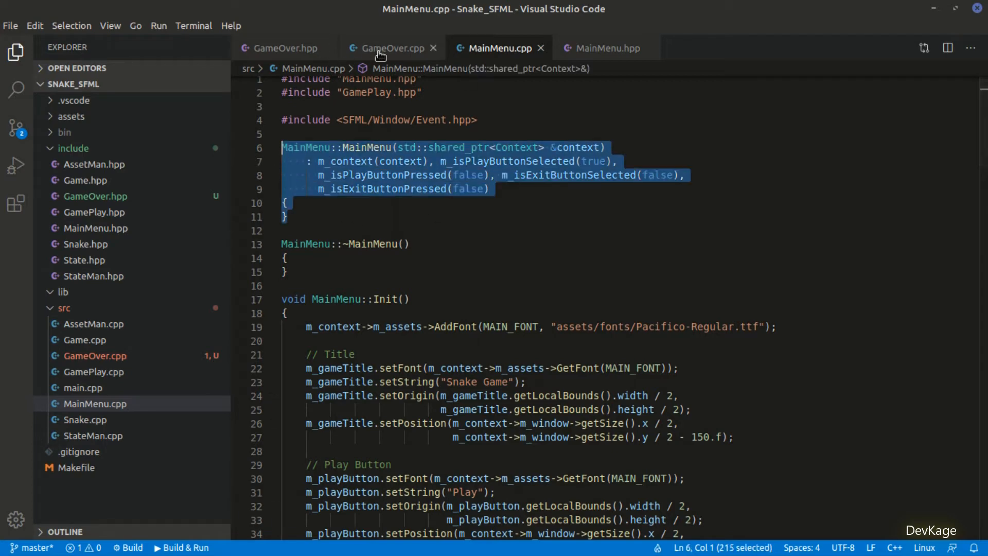
Copy MainMenu's constructor and destructor into GameOver.cpp, renamed to GameOver with retry flags.
click(391, 48)
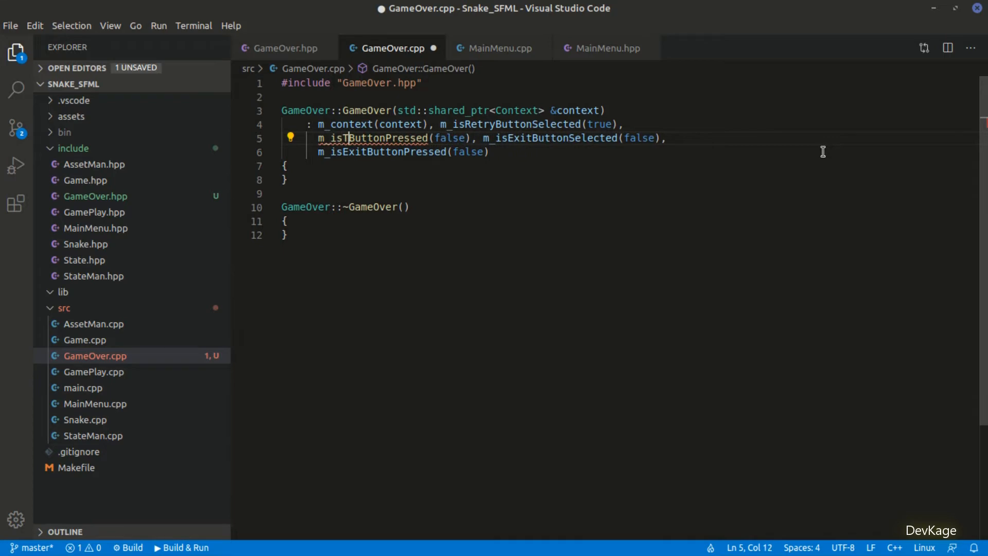
click(497, 48)
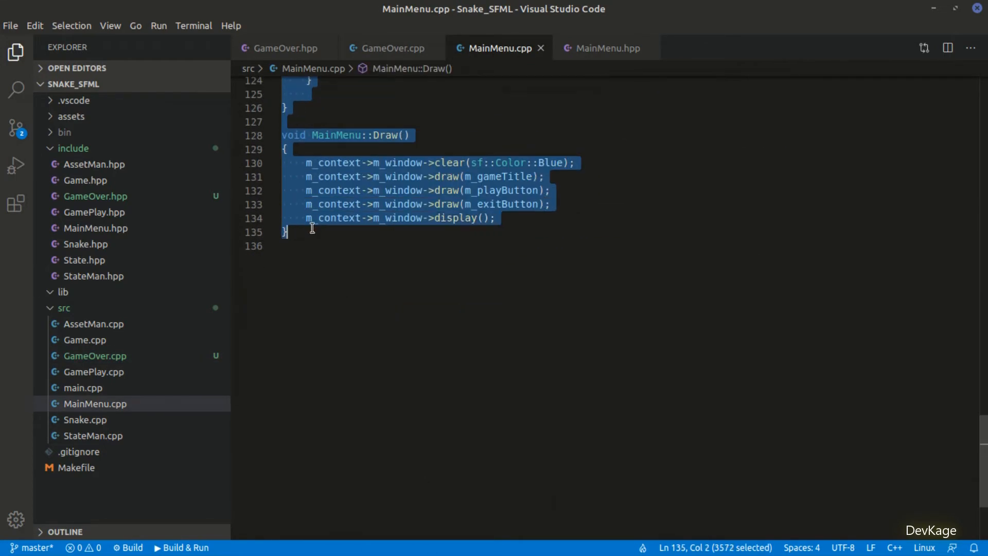
In GameOver::Init, change the title to 'Game Over' and the play button to 'Retry'.
click(390, 48)
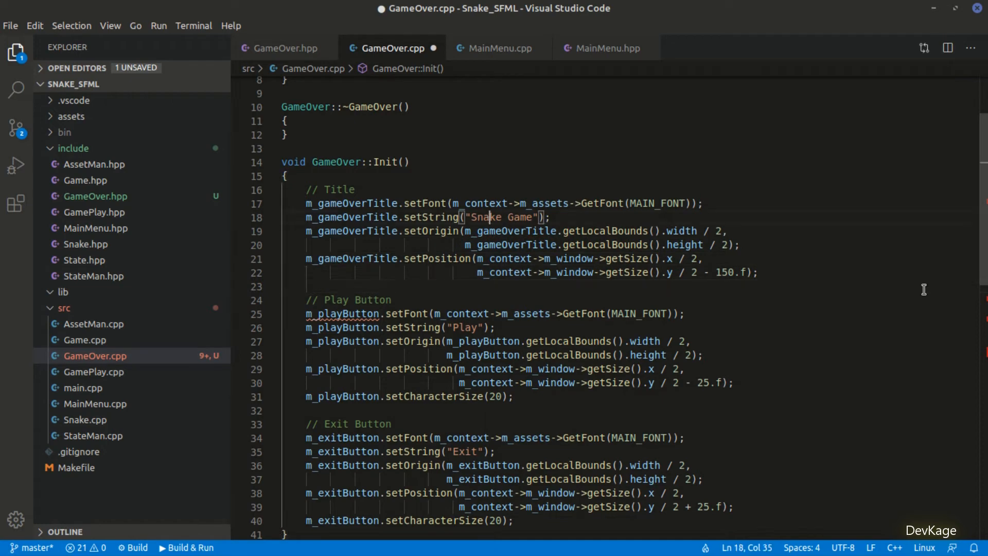
double_click(482, 217)
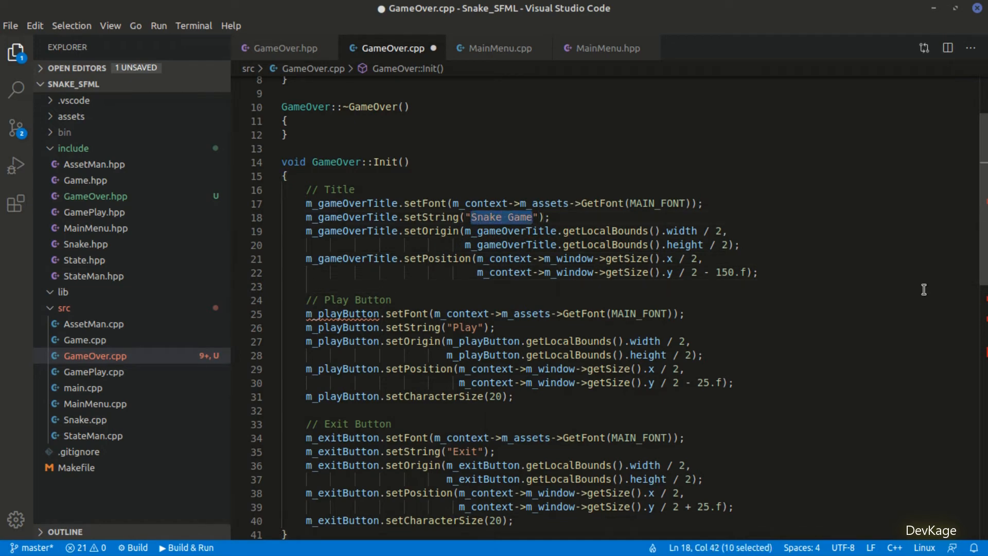
text(Game Over)
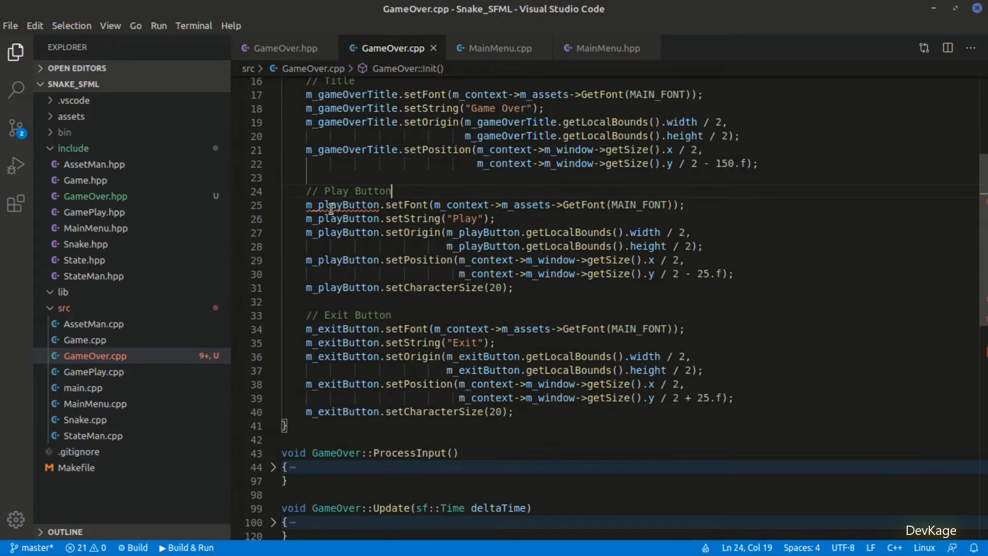
click(283, 47)
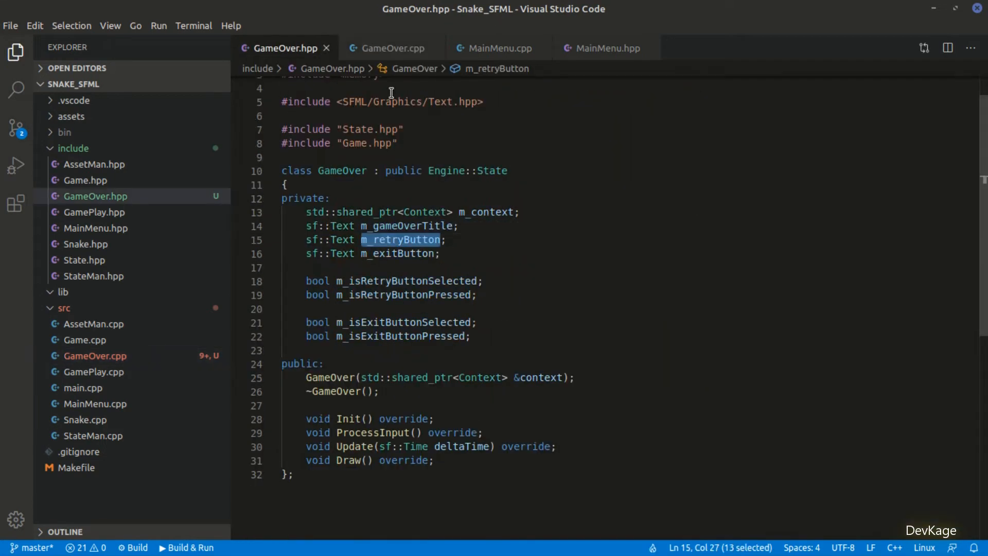
click(391, 48)
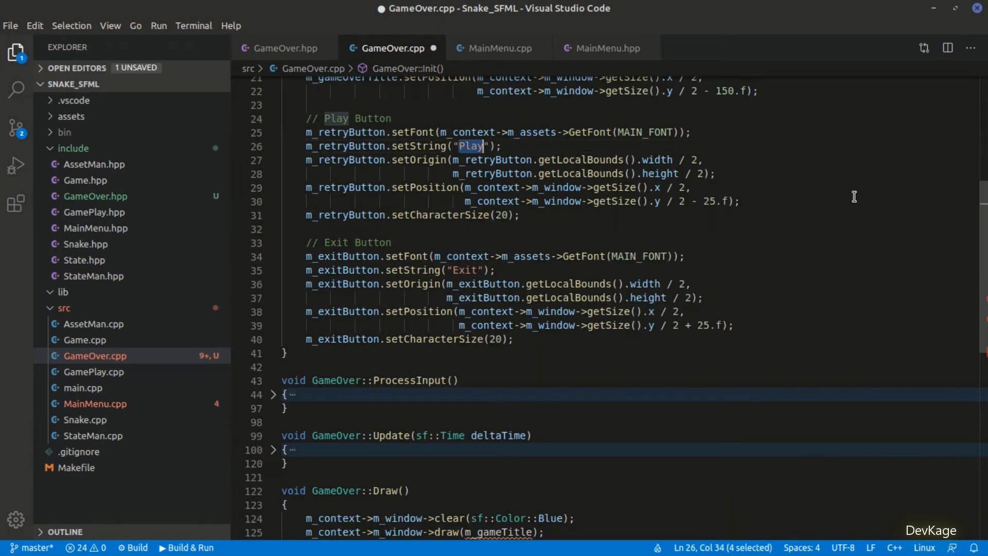
text(Retry)
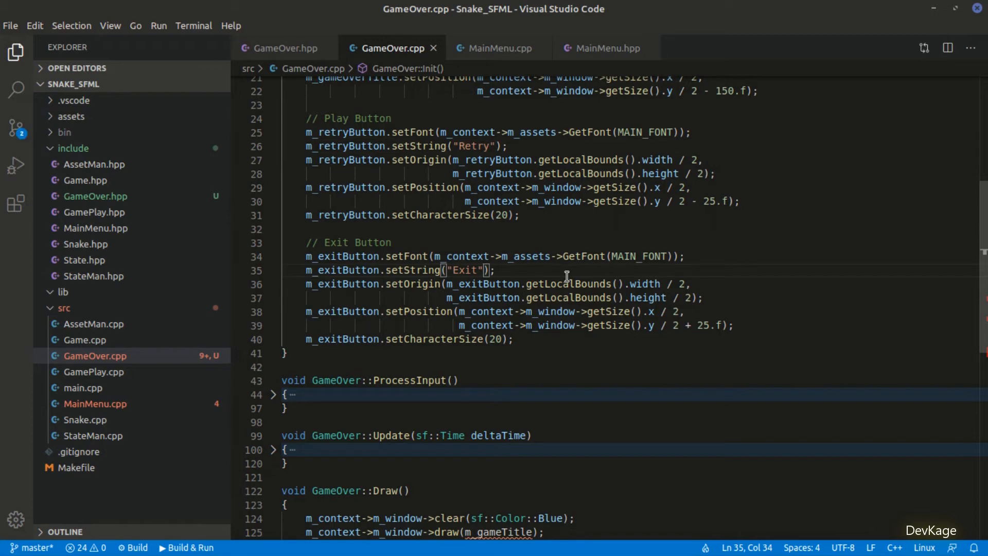
click(273, 395)
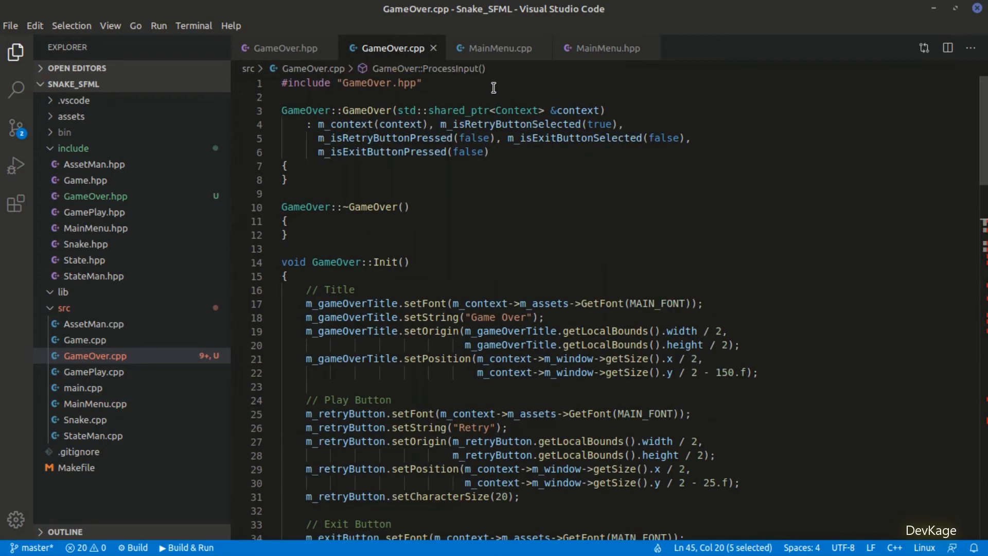
Include <SFML/Window/Event.hpp> in GameOver.cpp and rename play-button references to retry.
text(#include <SFML/Window/Event.hpp>)
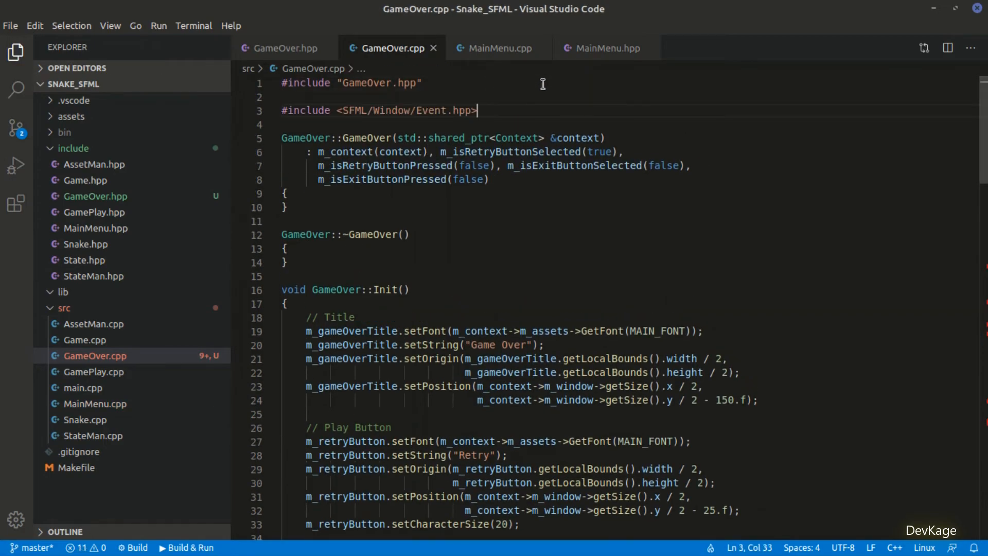
scroll(down, 3)
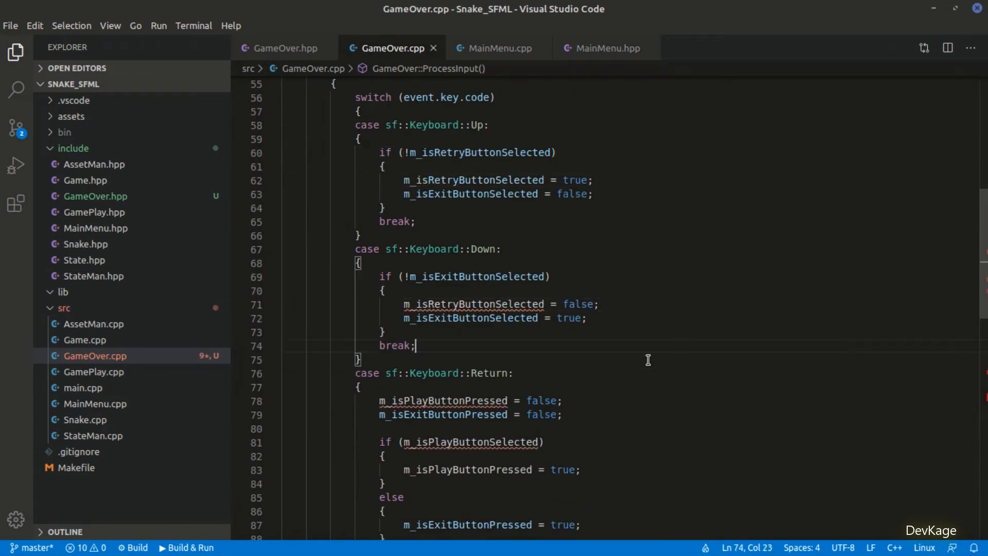
scroll(down, 3)
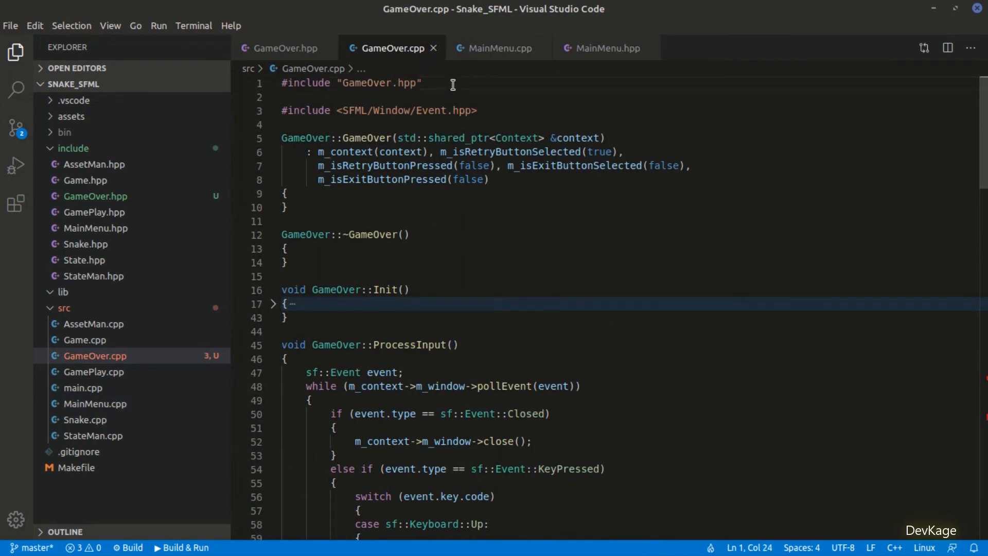
scroll(down, 3)
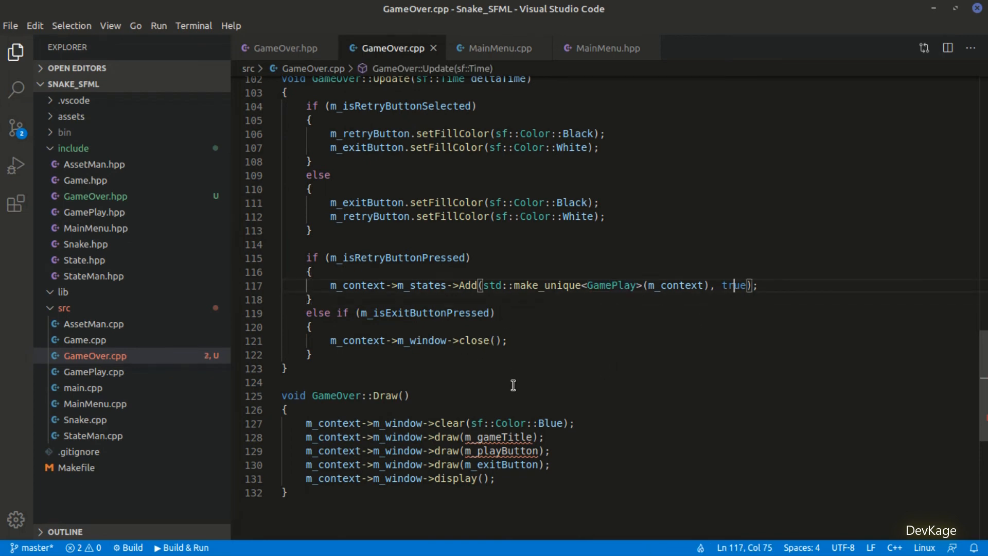
mouse_move(525, 334)
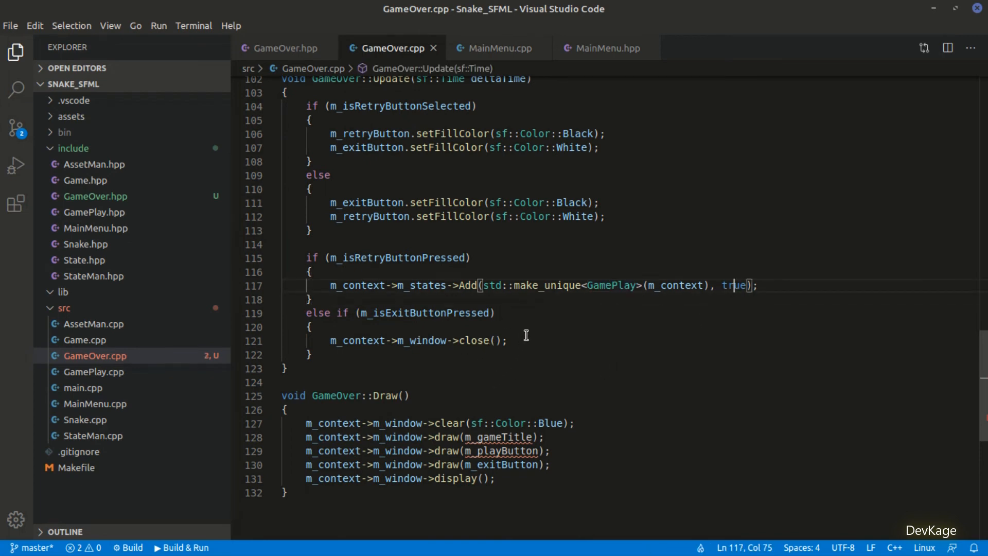
double_click(497, 328)
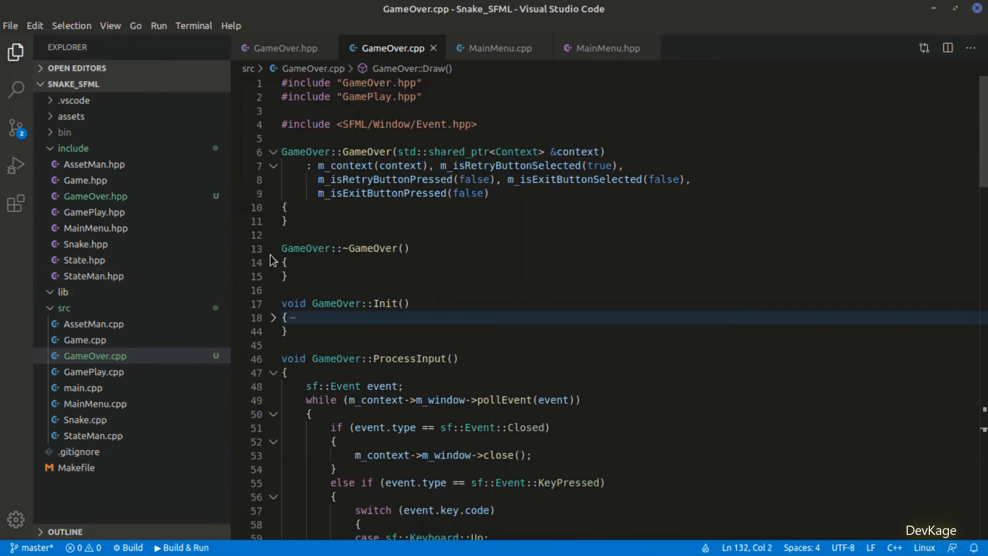
Replace GamePlay.cpp's Todo with m_context->m_states->Add(std::make_unique<GameOver>(m_context), true).
click(492, 47)
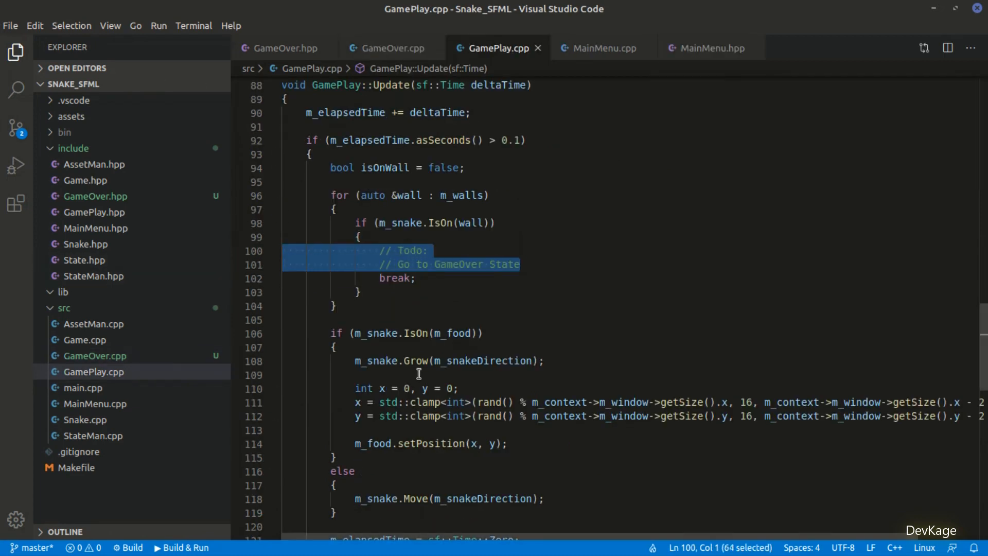
text(m)
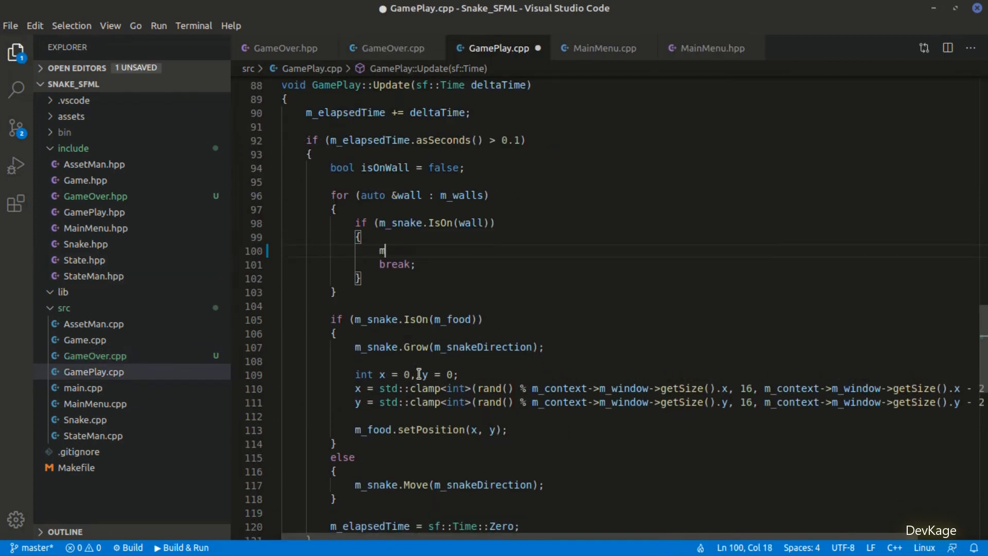
text(_context->m_states)
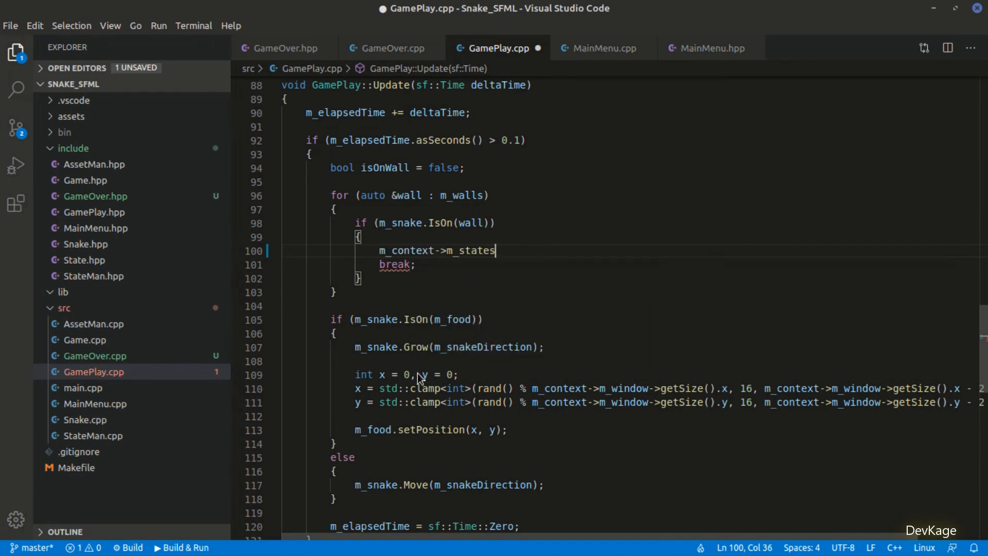
text(->Add(std::make_unique<GameOver>(m_context));)
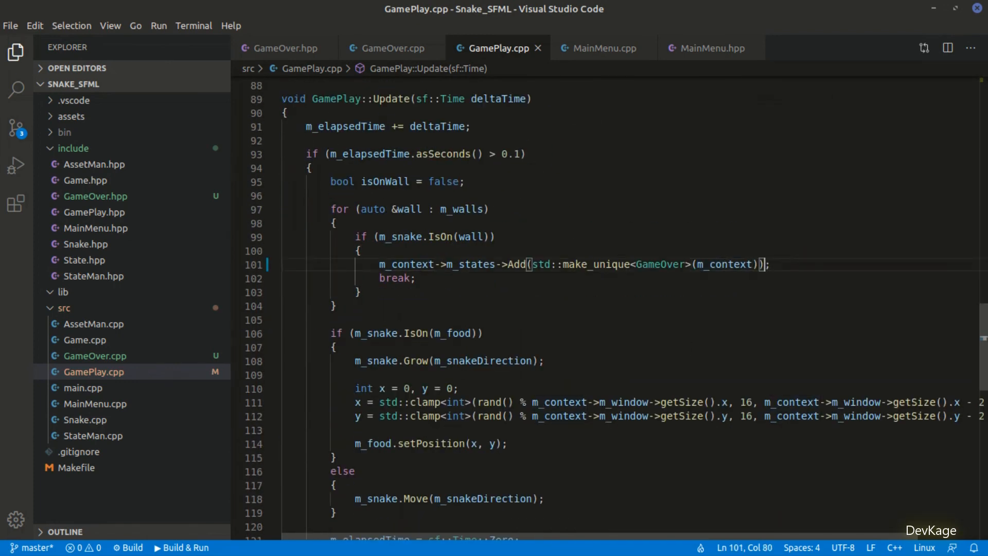
text(,)
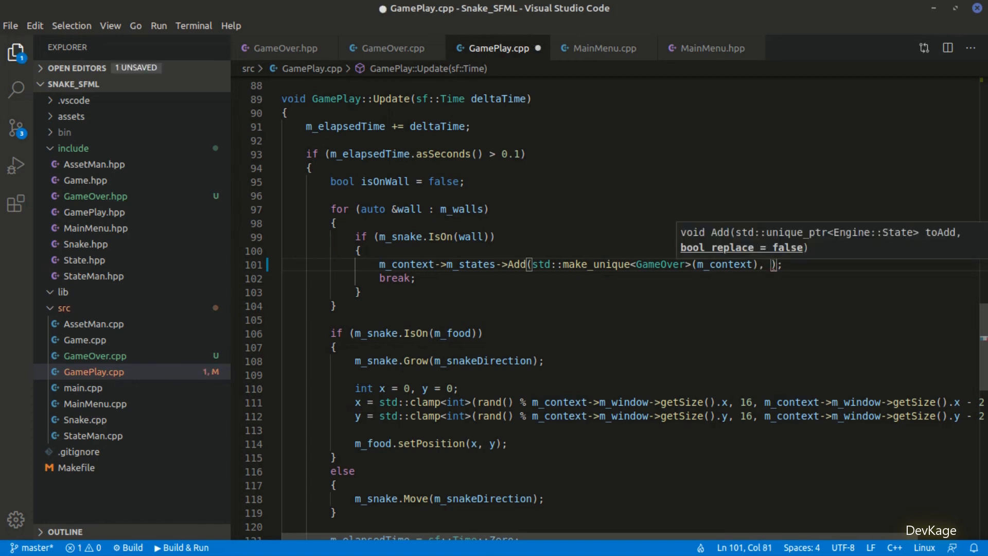
text(true)
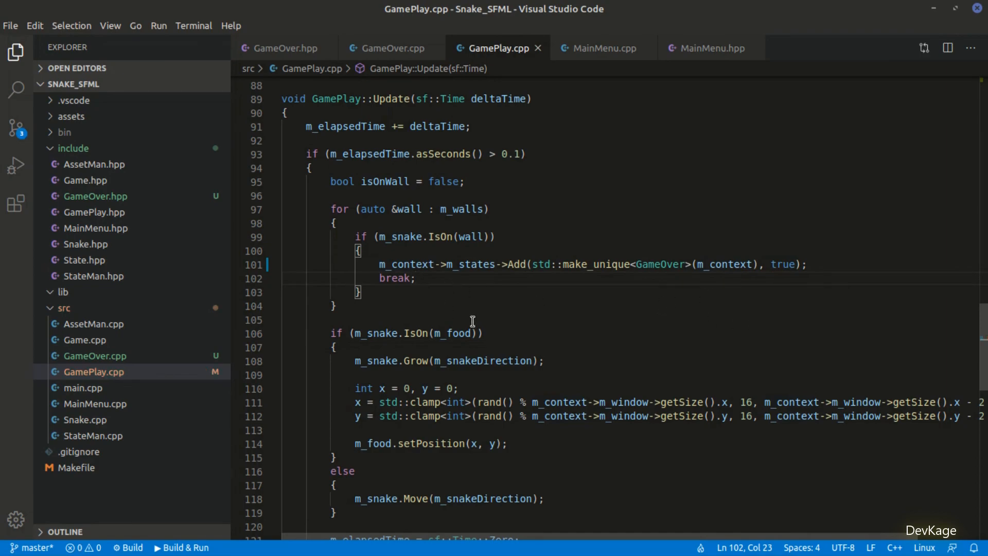
scroll(up, 3)
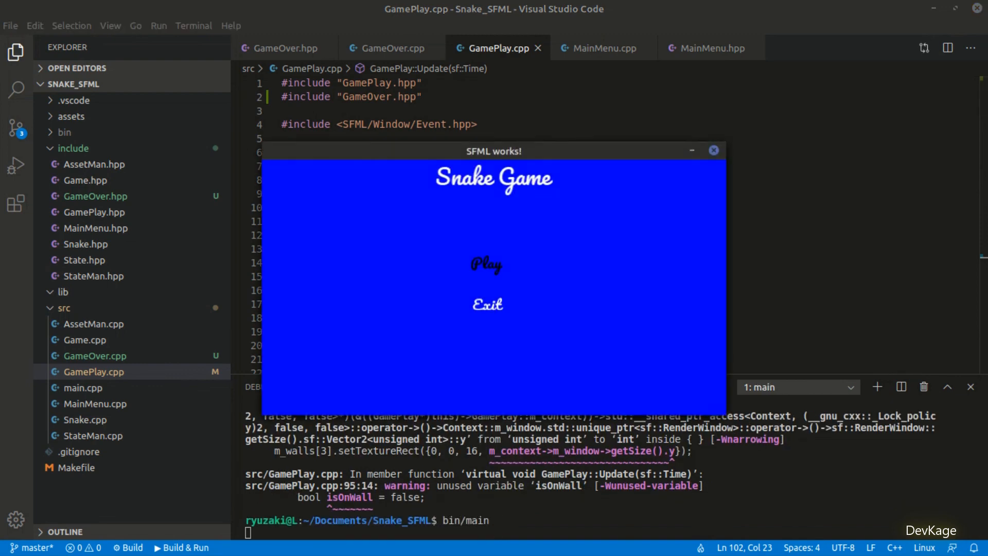
Crash the snake into a wall, check the Game Over screen, then close the game.
click(486, 264)
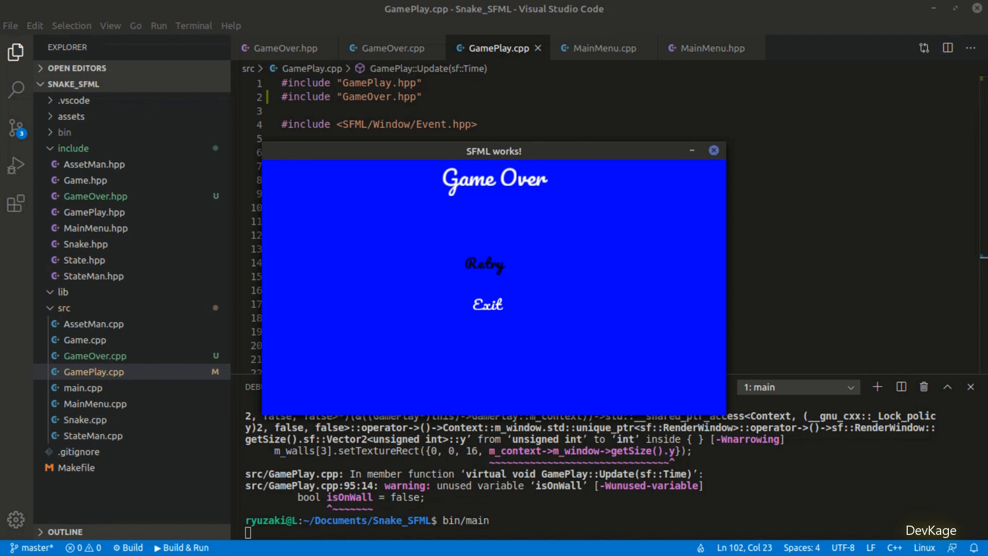
click(486, 264)
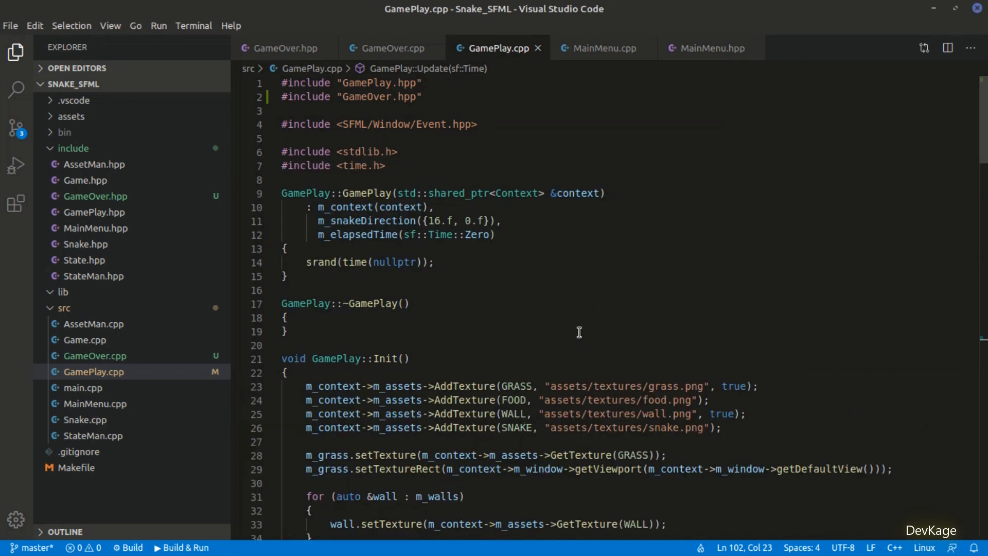
mouse_move(573, 335)
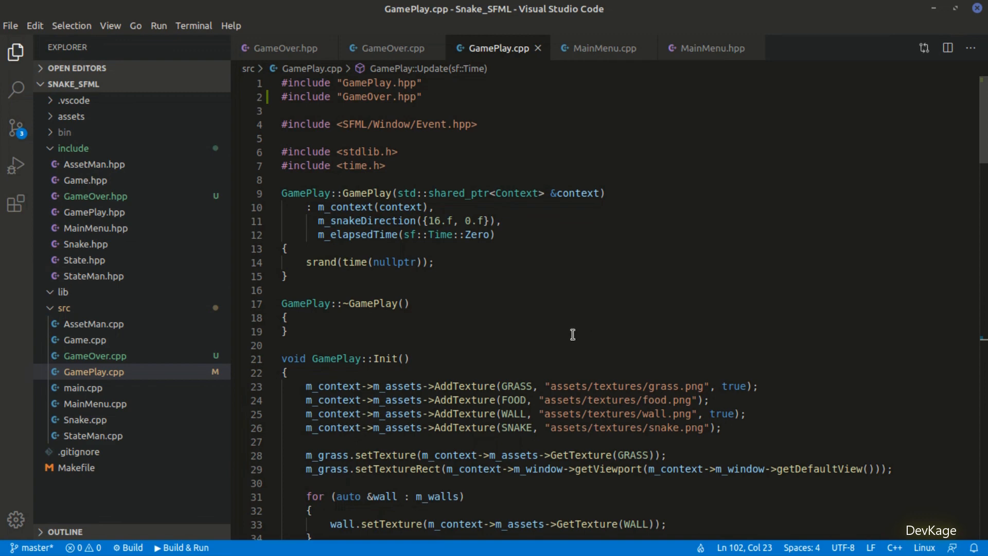
mouse_move(564, 338)
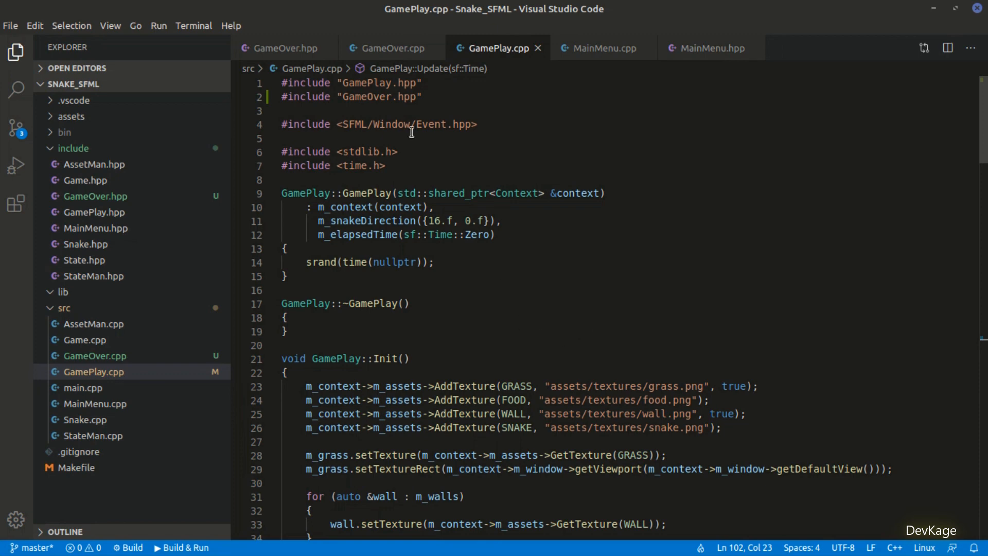
Switch from GameOver.cpp to the GameOver.hpp header.
click(392, 48)
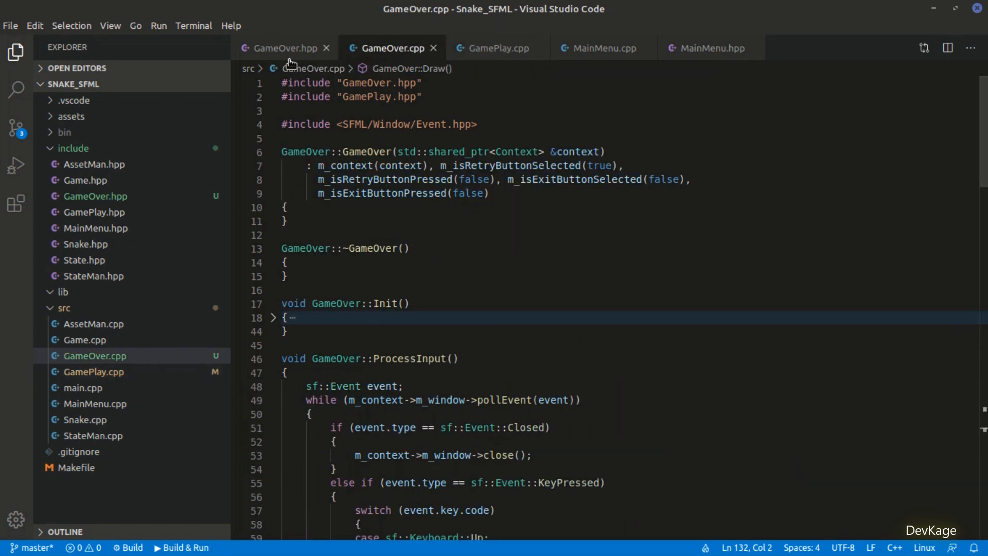
click(281, 48)
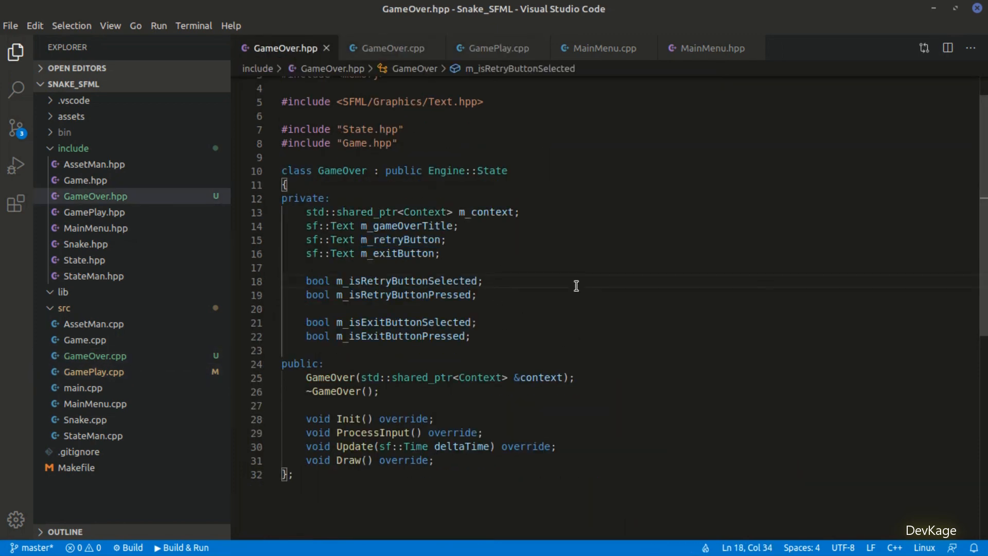